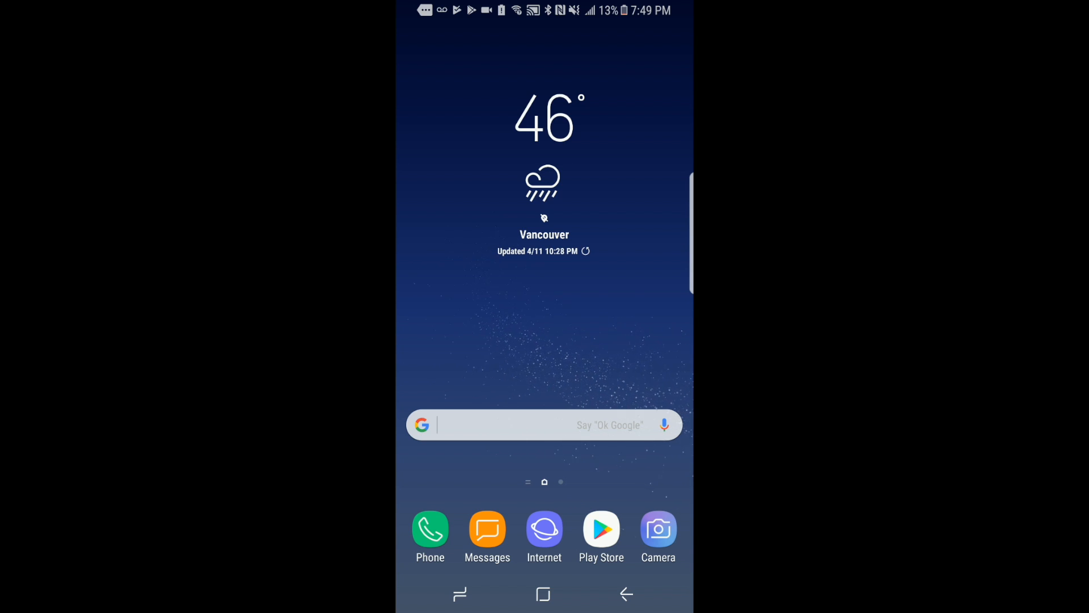
Reach the Access Point Names list via the notification shade, Settings and Connections
{"action": "left_click_drag", "start_coordinate": [545, 10], "coordinate": [545, 278]}
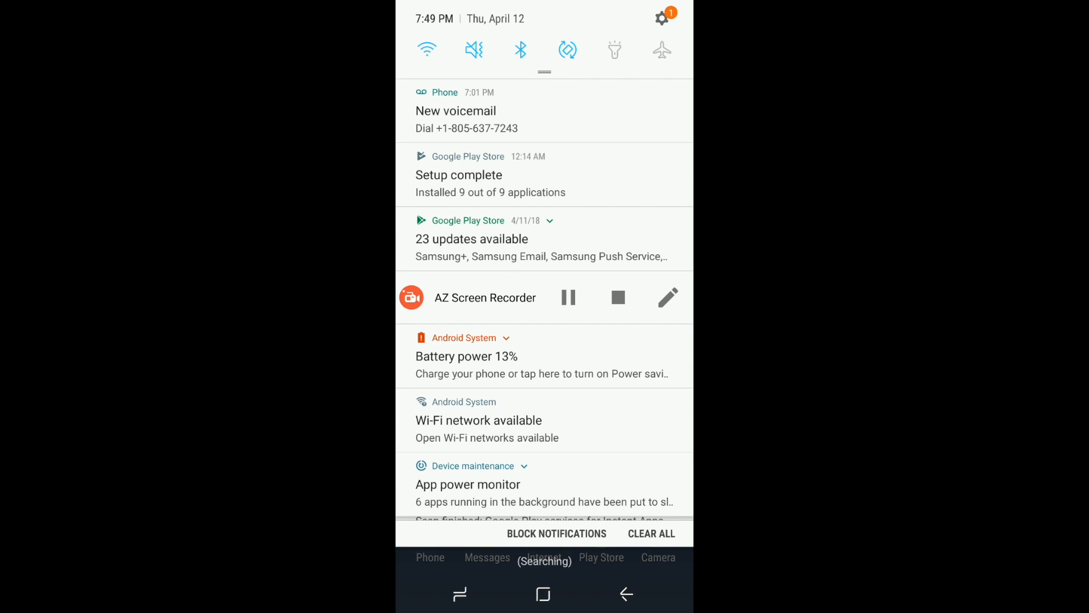
{"action": "left_click", "coordinate": [662, 17]}
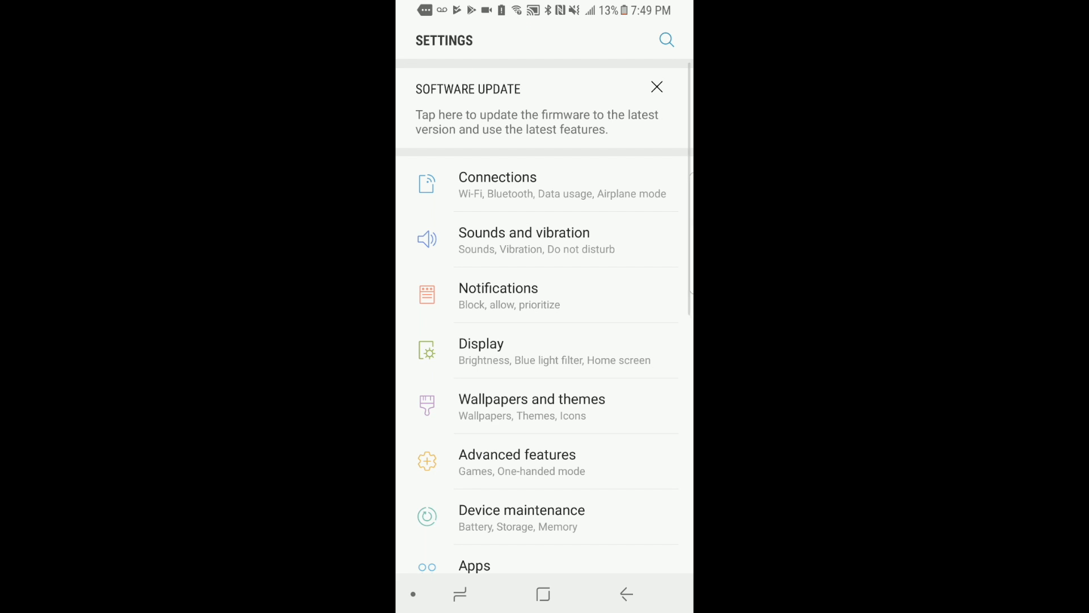
{"action": "left_click", "coordinate": [497, 177]}
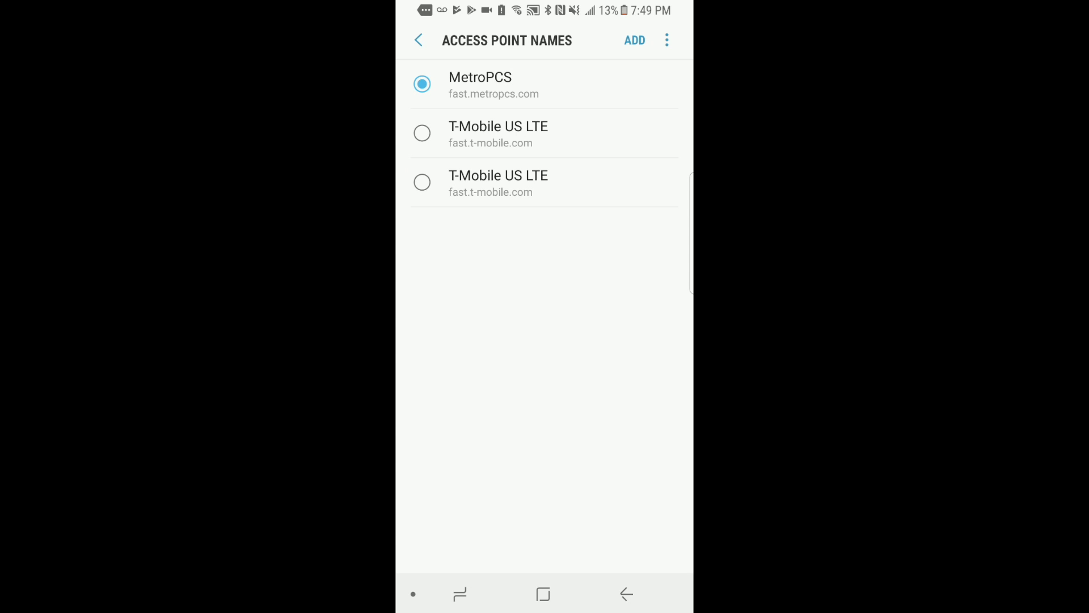
Add a new access point and name it Straight Talk
{"action": "left_click", "coordinate": [636, 40]}
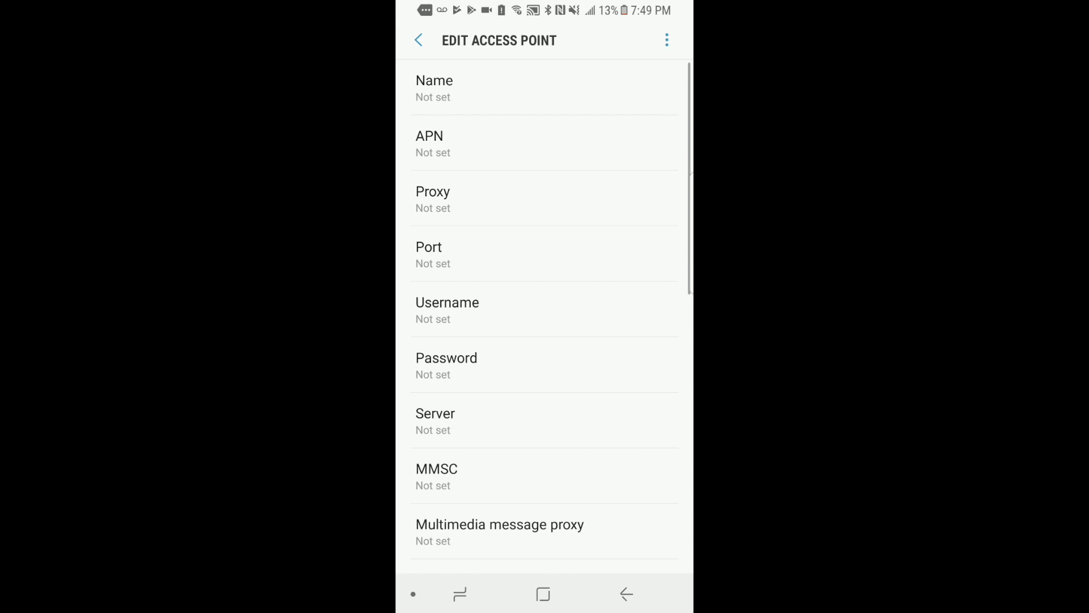
{"action": "left_click", "coordinate": [434, 89]}
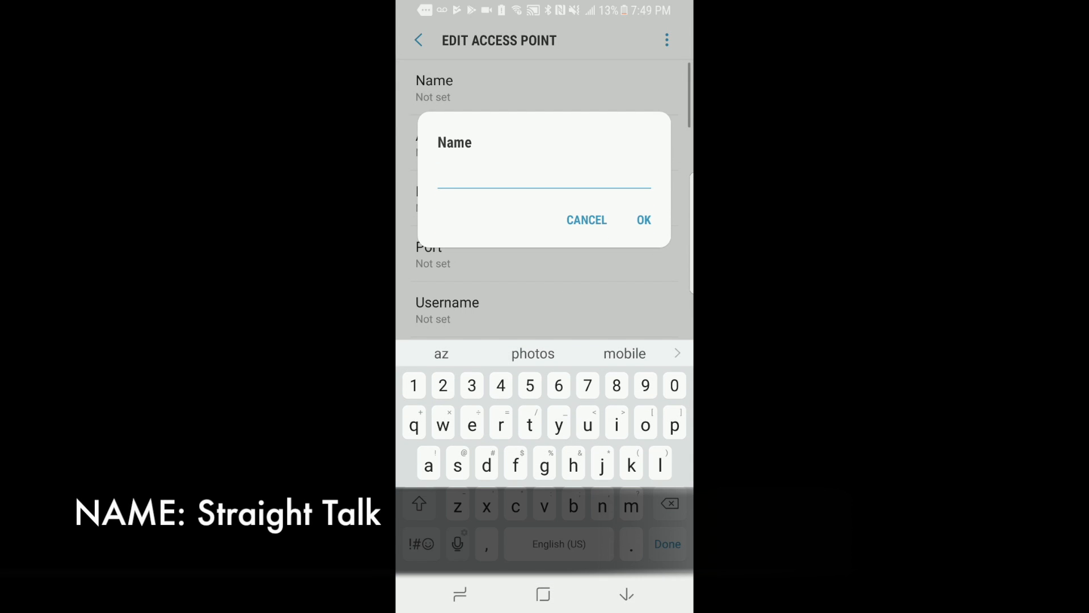
{"action": "type", "text": "Str"}
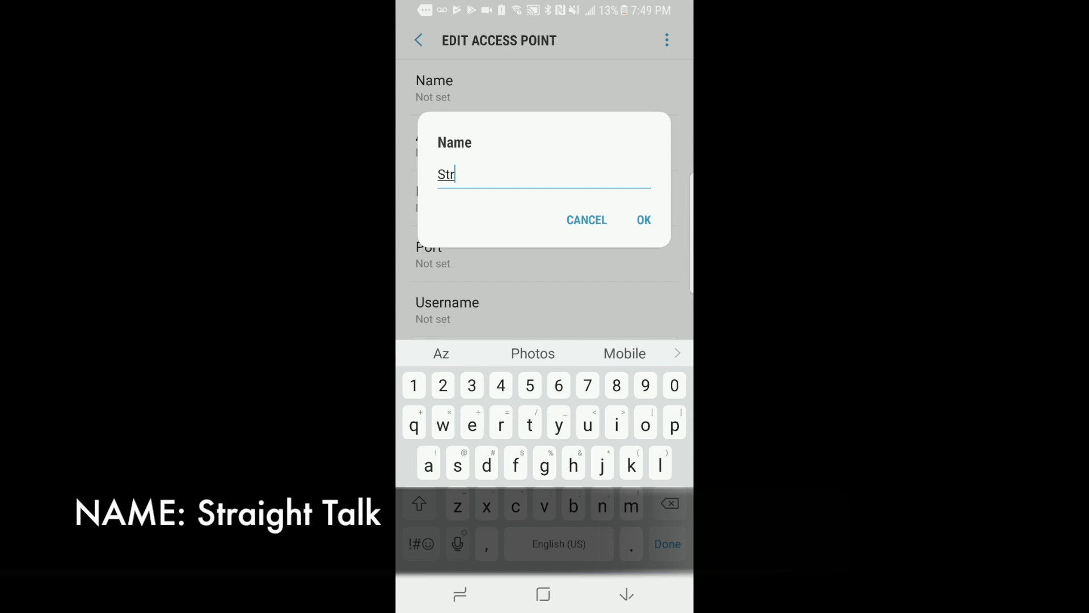
{"action": "left_click", "coordinate": [530, 422]}
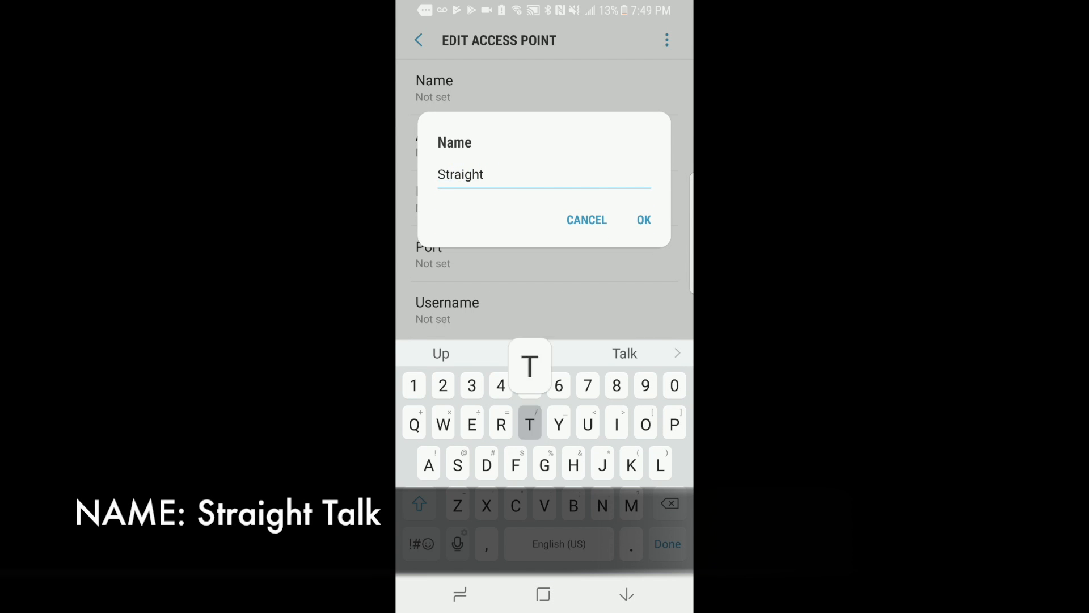
{"action": "type", "text": "Talk"}
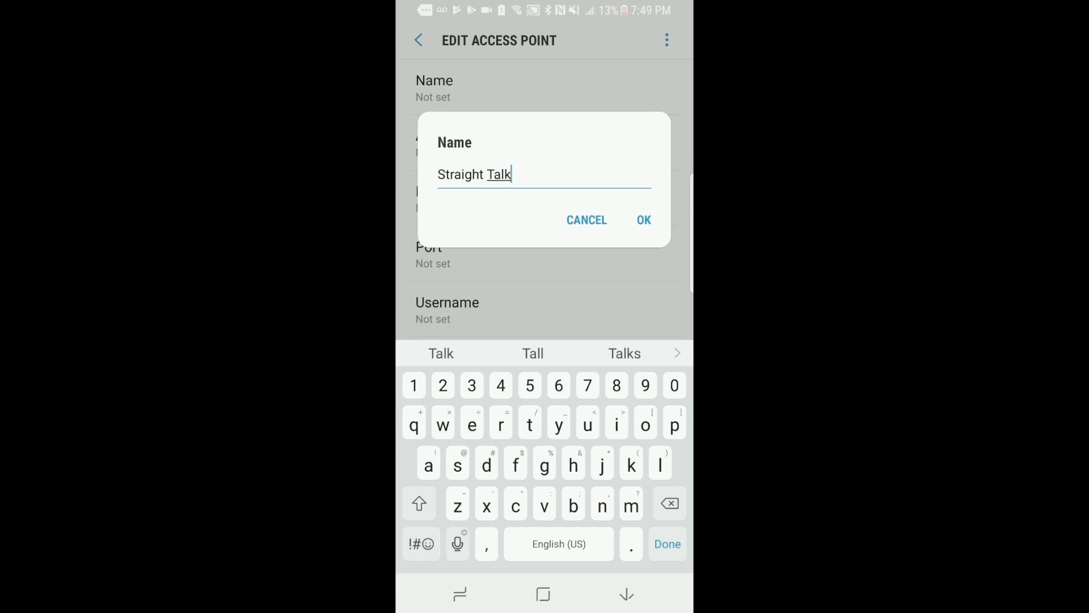
{"action": "left_click", "coordinate": [644, 220]}
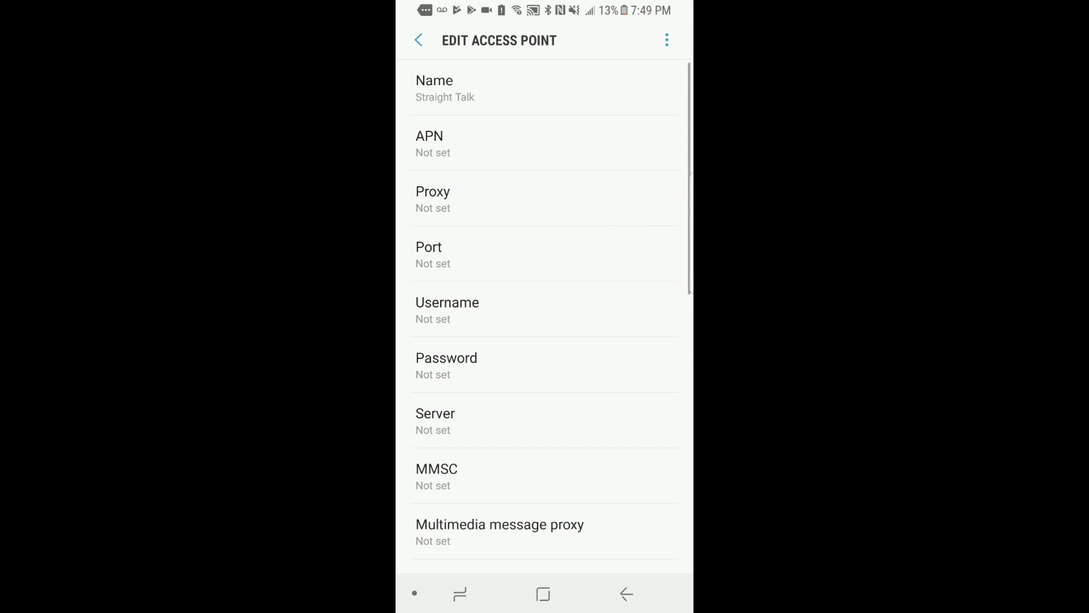
Set the access point's APN field to tfdata
{"action": "left_click", "coordinate": [430, 137]}
{"action": "type", "text": "tf"}
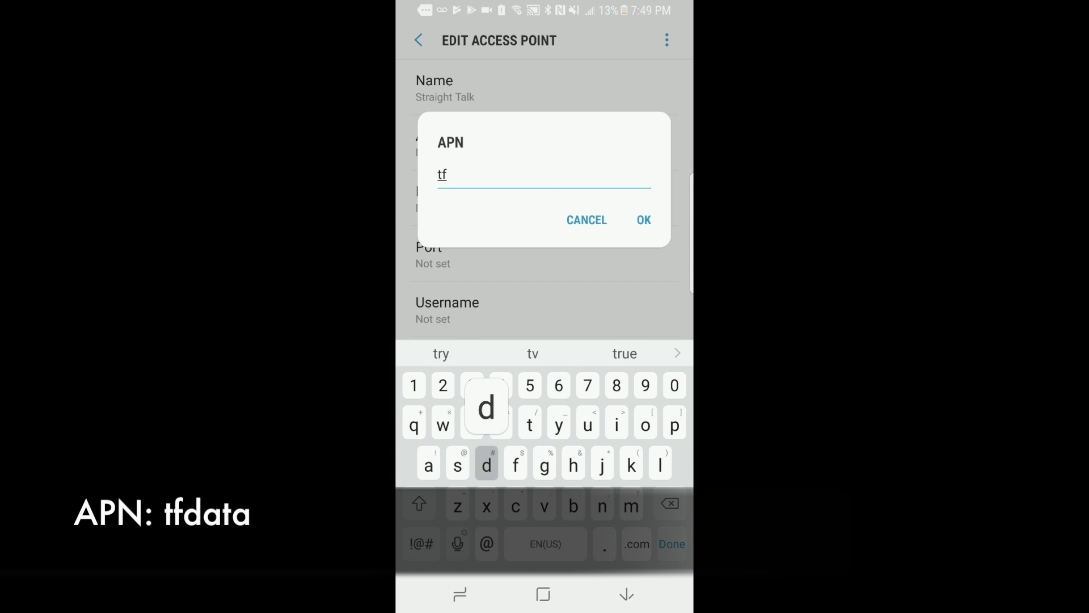
{"action": "type", "text": "data"}
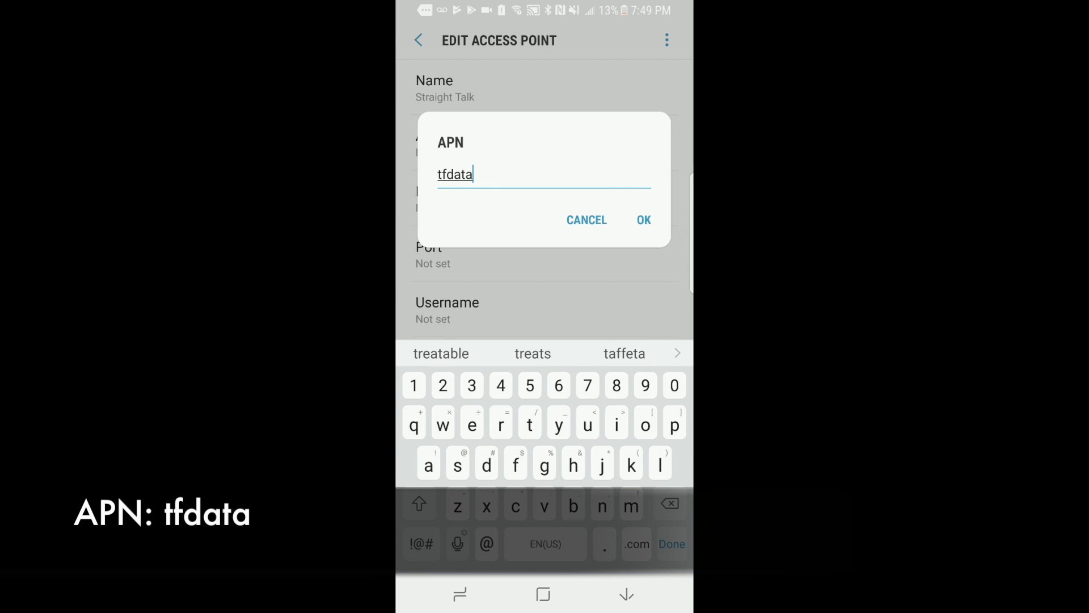
{"action": "left_click", "coordinate": [644, 220]}
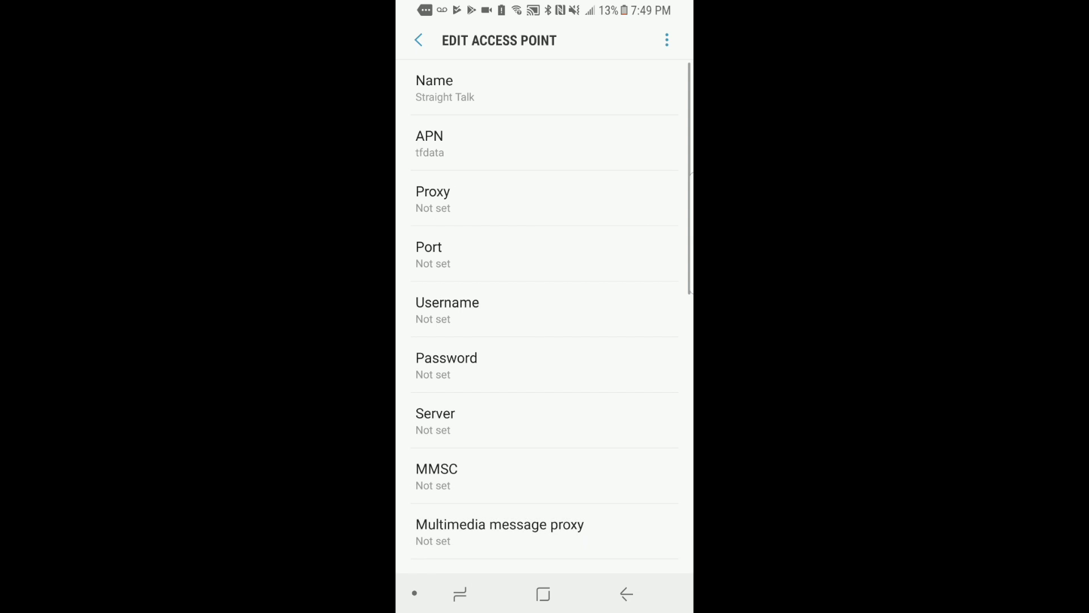
Set Proxy to proxy.mobile.att.net and Port to 80
{"action": "left_click", "coordinate": [434, 198]}
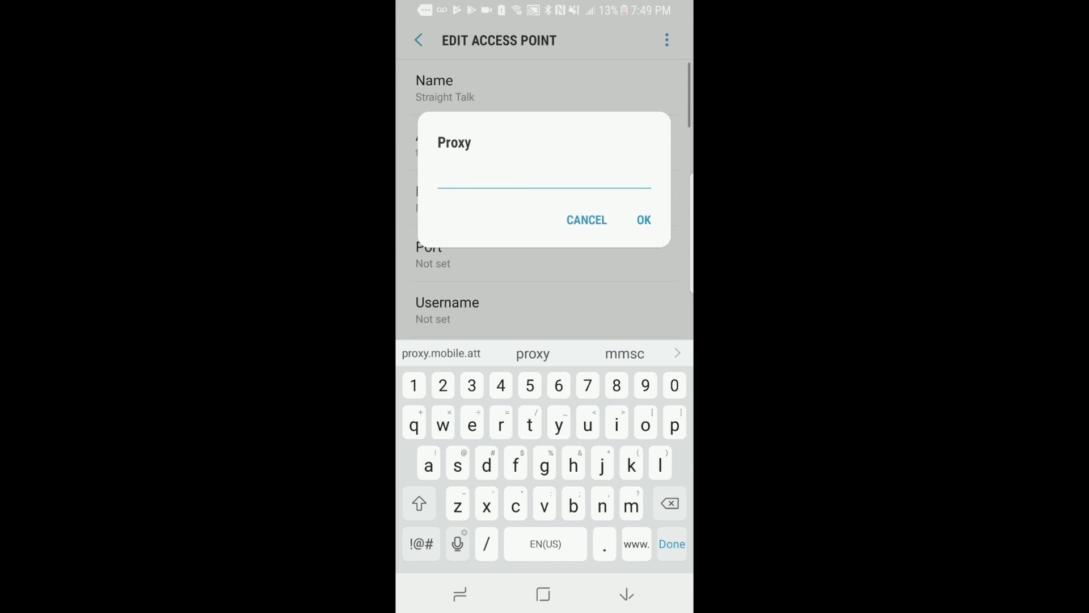
{"action": "left_click", "coordinate": [674, 423]}
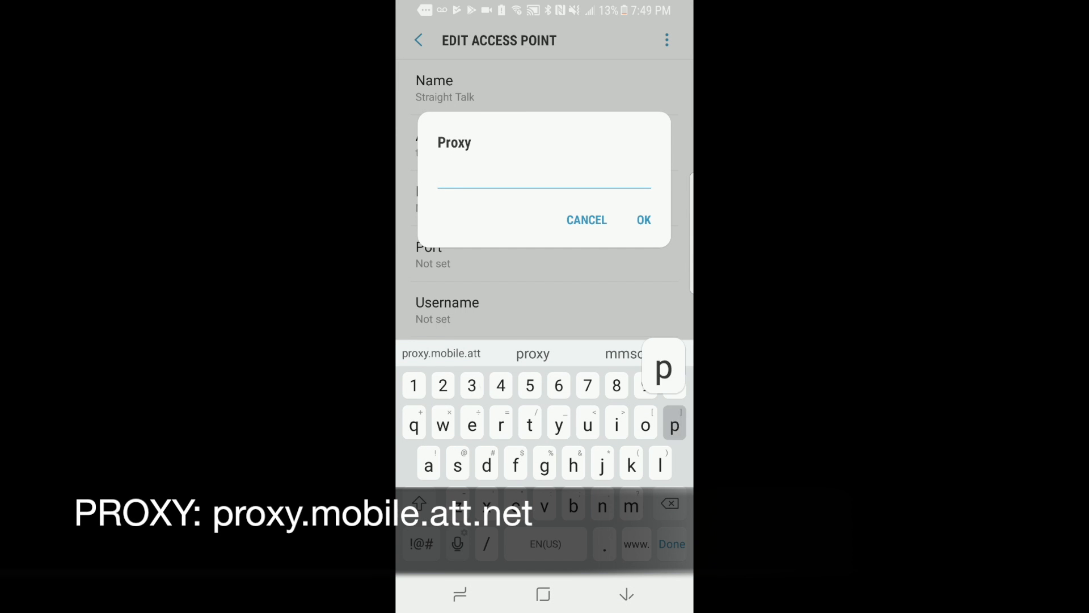
{"action": "type", "text": "proxy.mobile.att.n"}
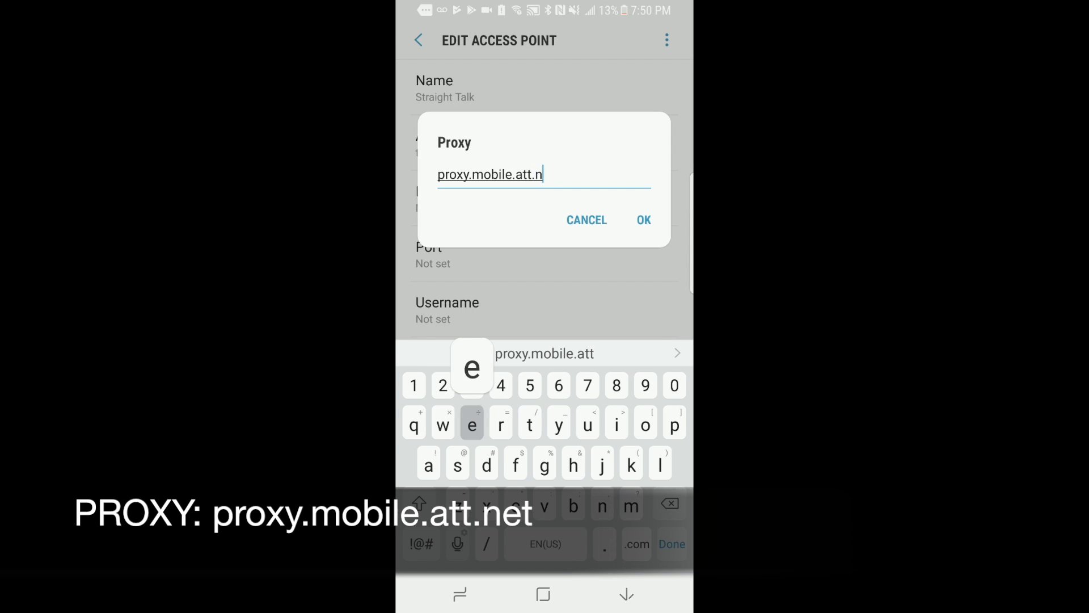
{"action": "type", "text": "et"}
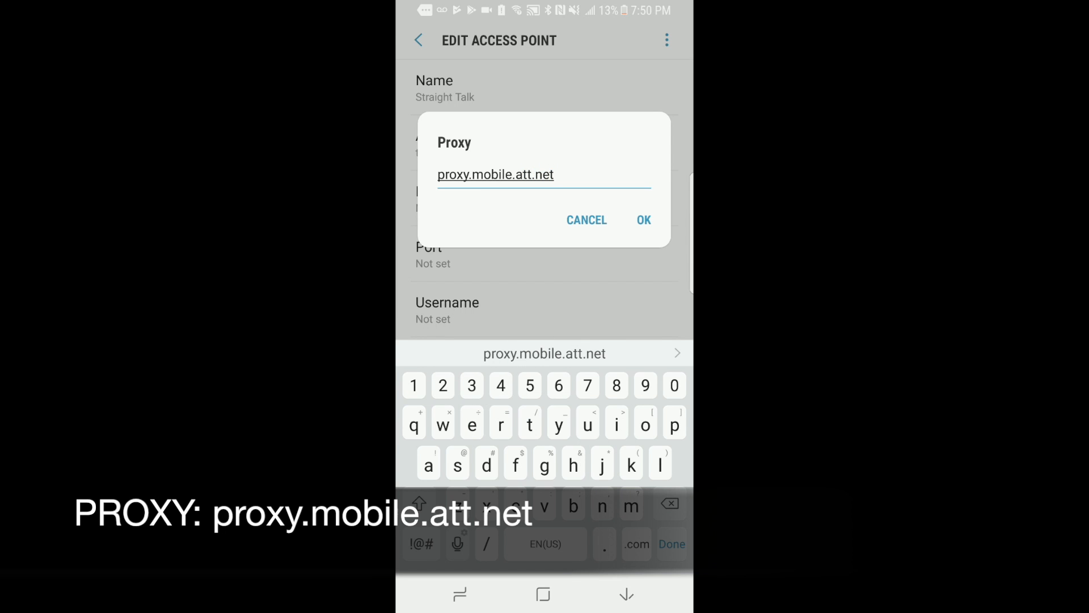
{"action": "left_click", "coordinate": [644, 220]}
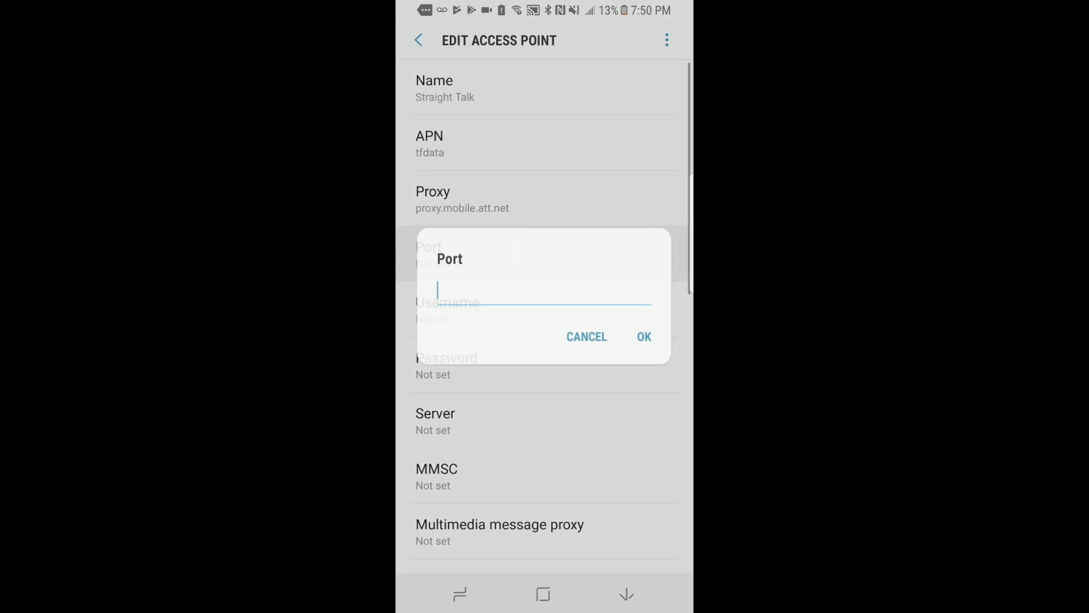
{"action": "left_click", "coordinate": [644, 337]}
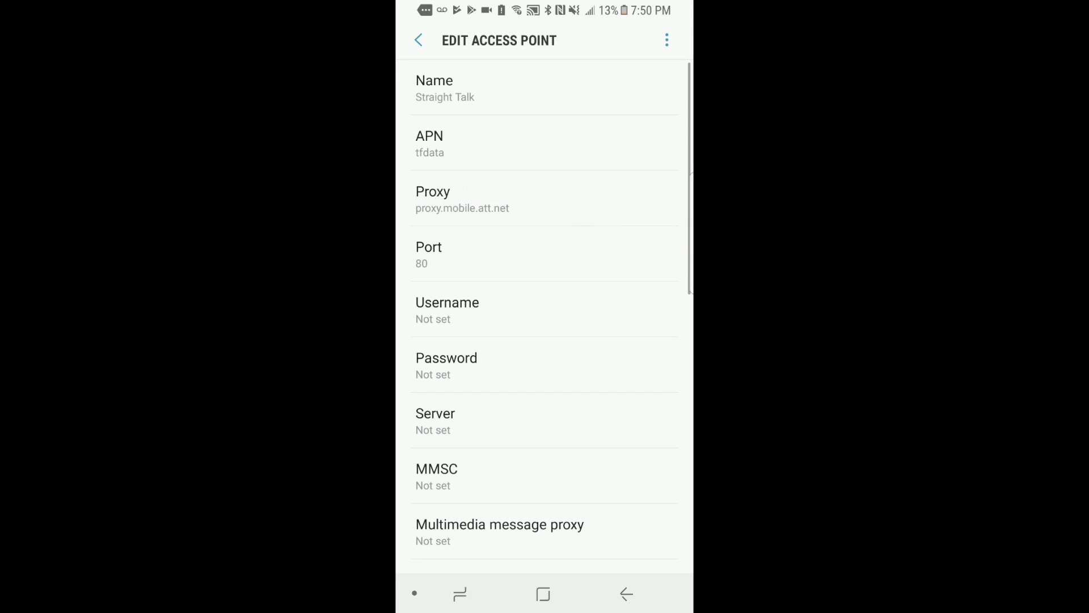
{"action": "scroll", "scroll_direction": "down", "scroll_amount": 3}
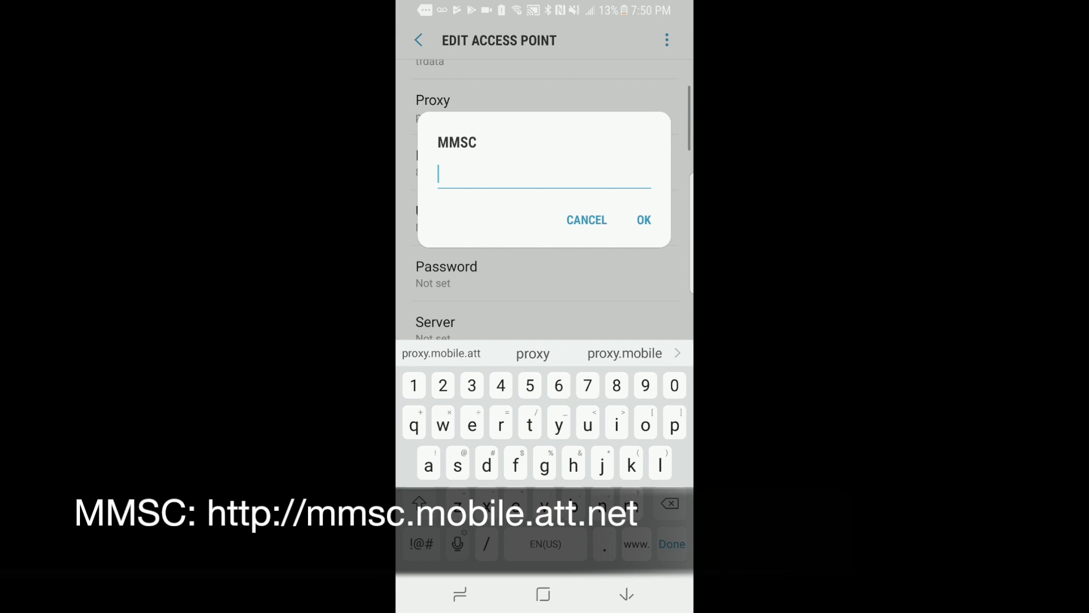
{"action": "type", "text": "http://"}
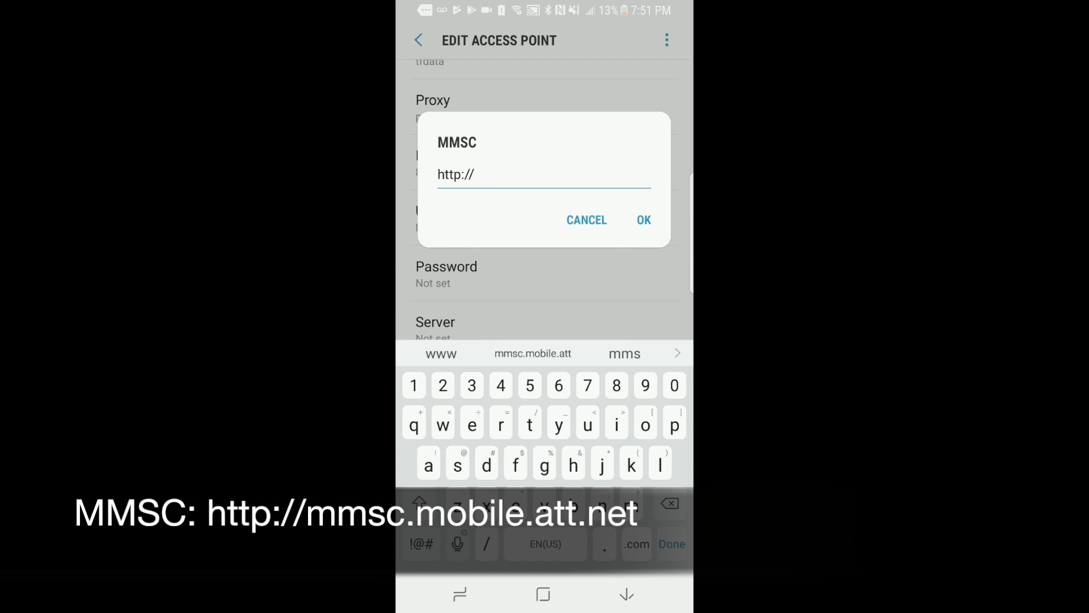
{"action": "type", "text": "mmsc."}
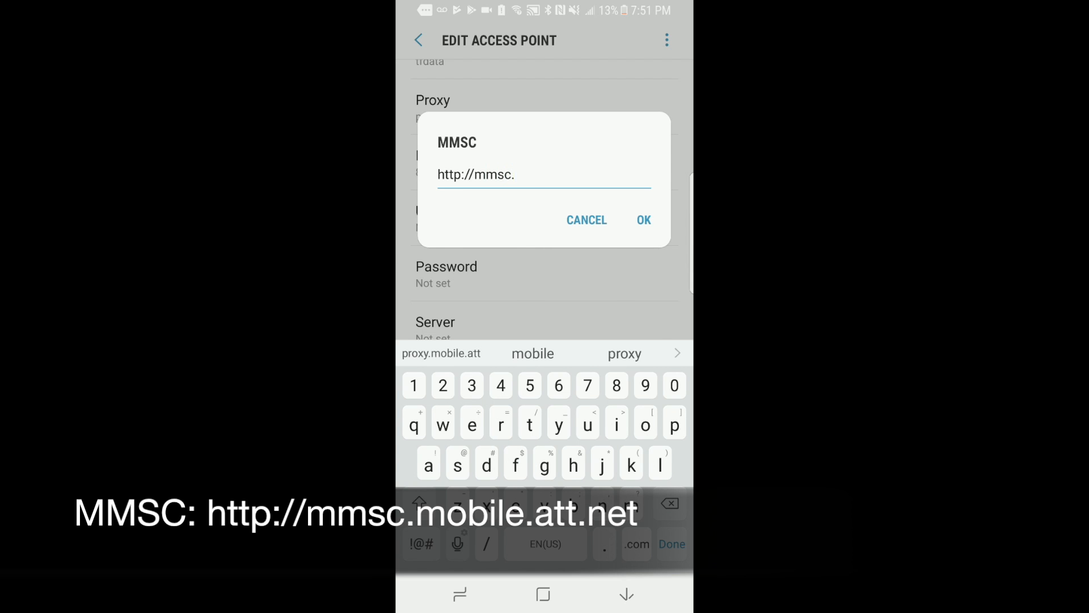
{"action": "type", "text": "mobile.att.n"}
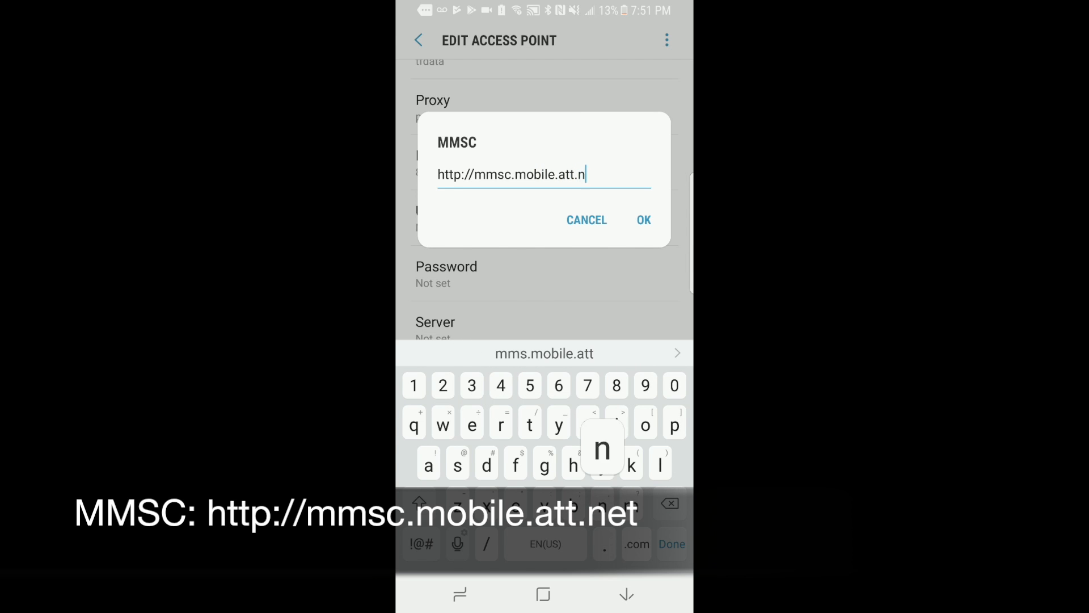
{"action": "left_click", "coordinate": [643, 220]}
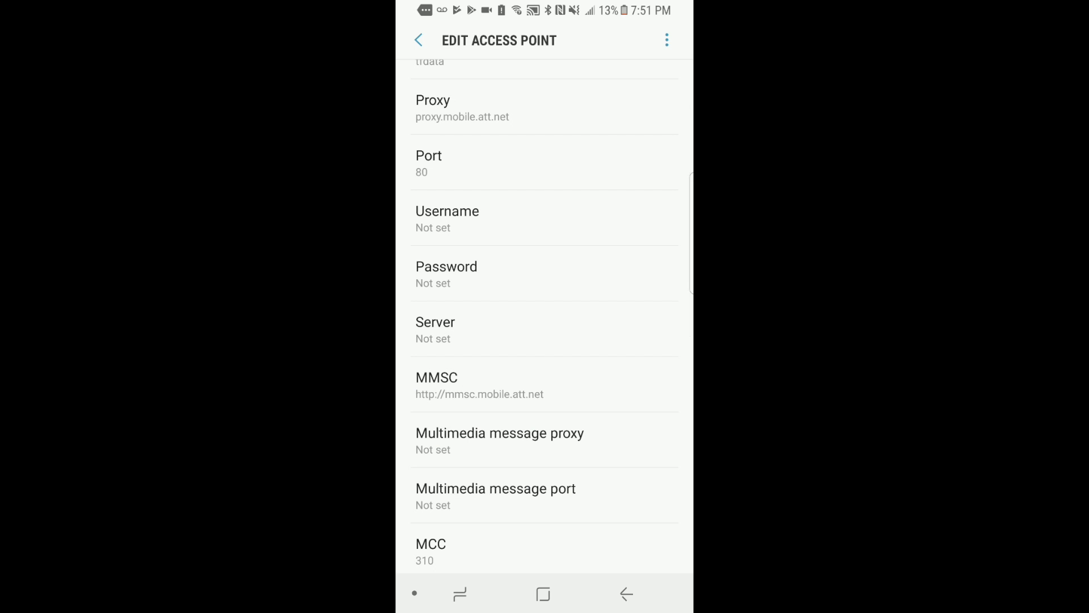
Set the multimedia message proxy to proxy.mobile.att.net
{"action": "left_click", "coordinate": [499, 441]}
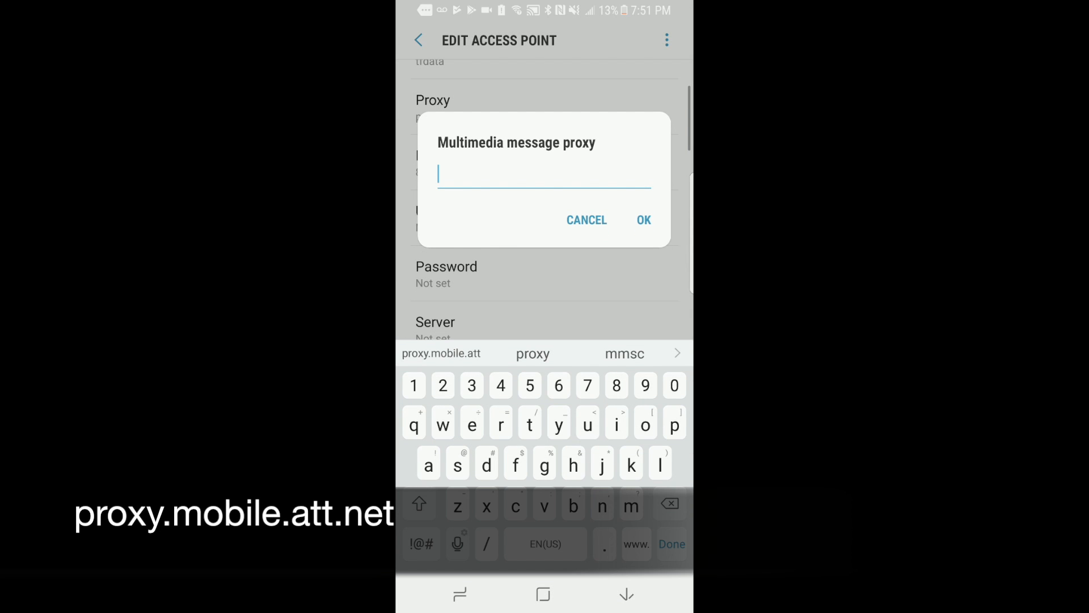
{"action": "type", "text": "proxy"}
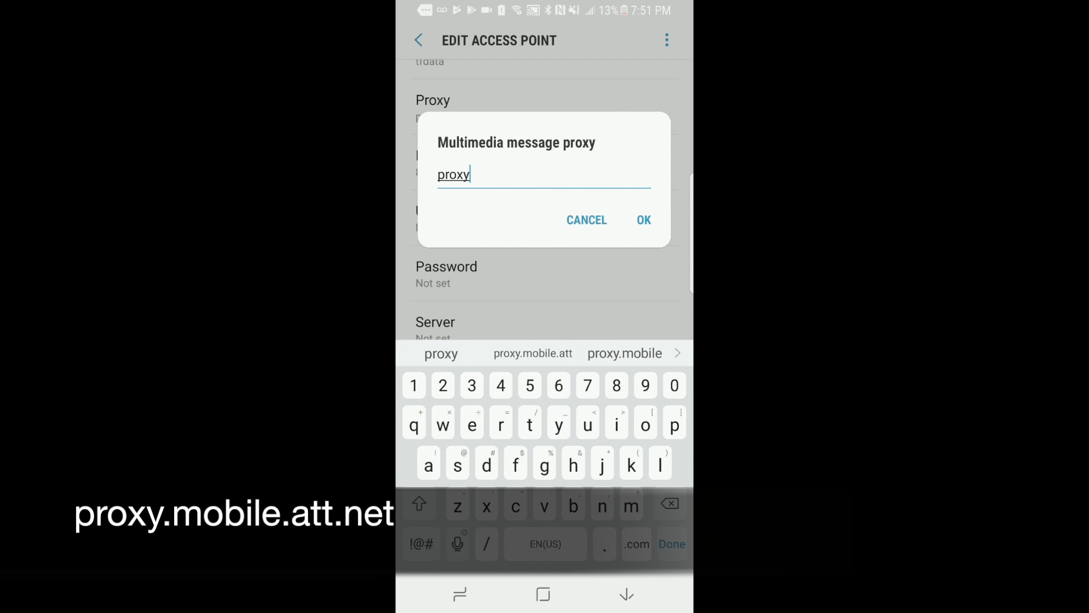
{"action": "left_click", "coordinate": [603, 543]}
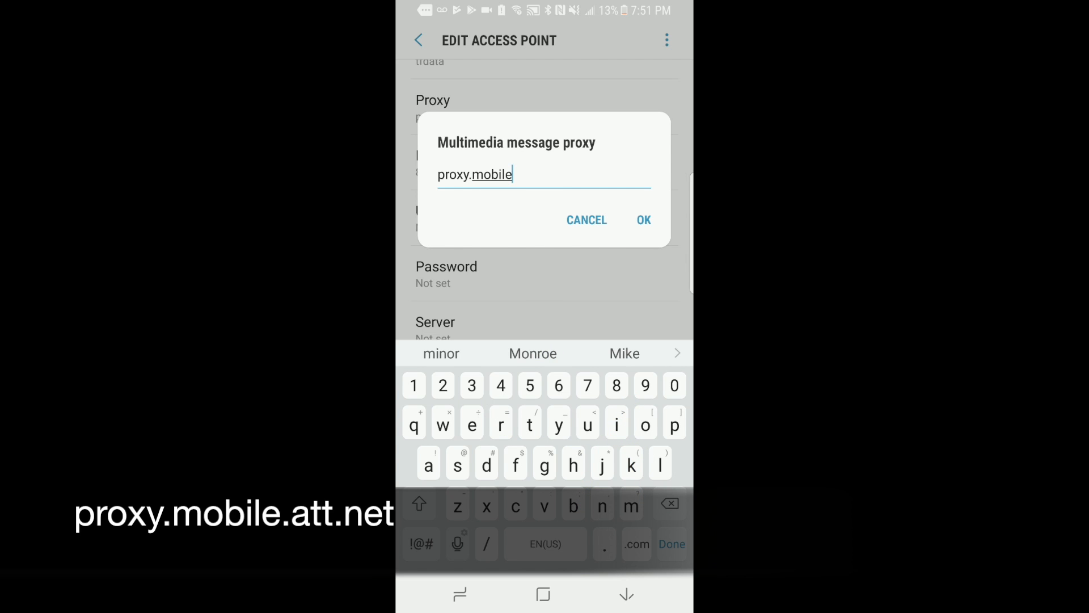
{"action": "type", "text": ".att."}
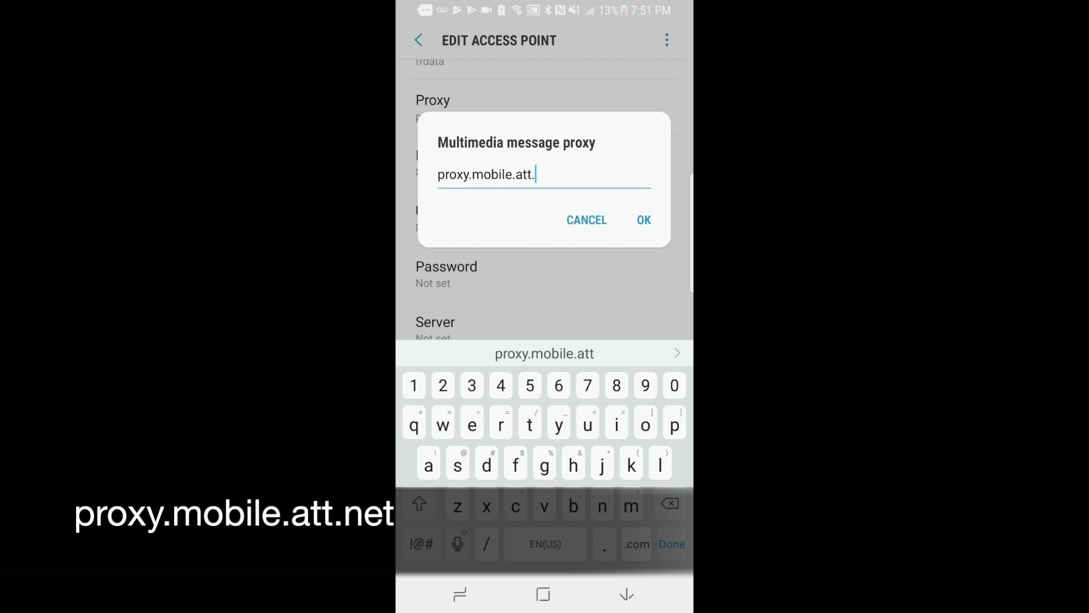
{"action": "type", "text": "net"}
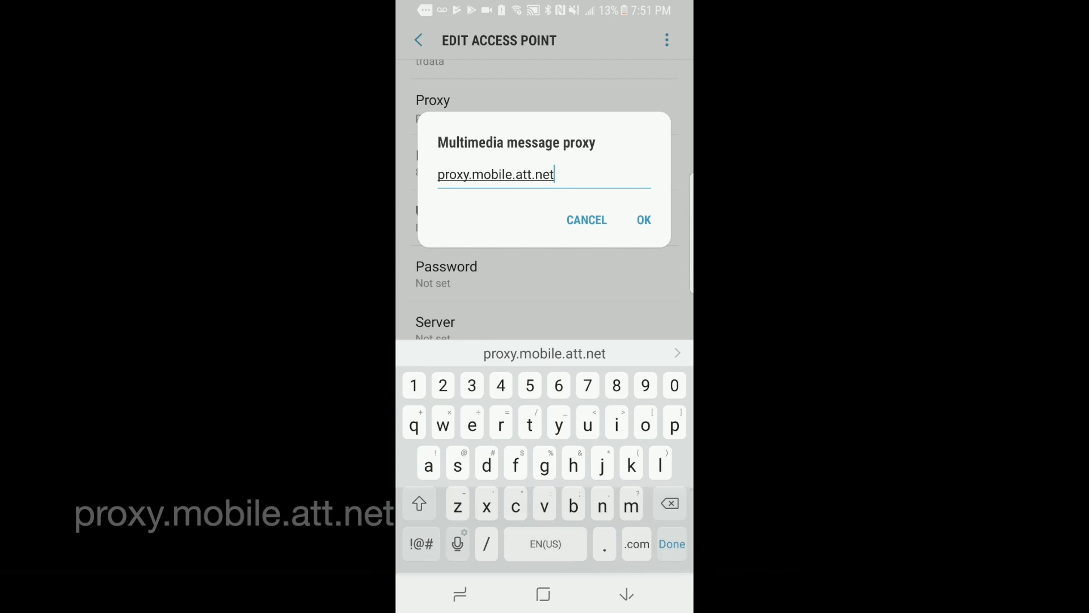
{"action": "left_click", "coordinate": [643, 220]}
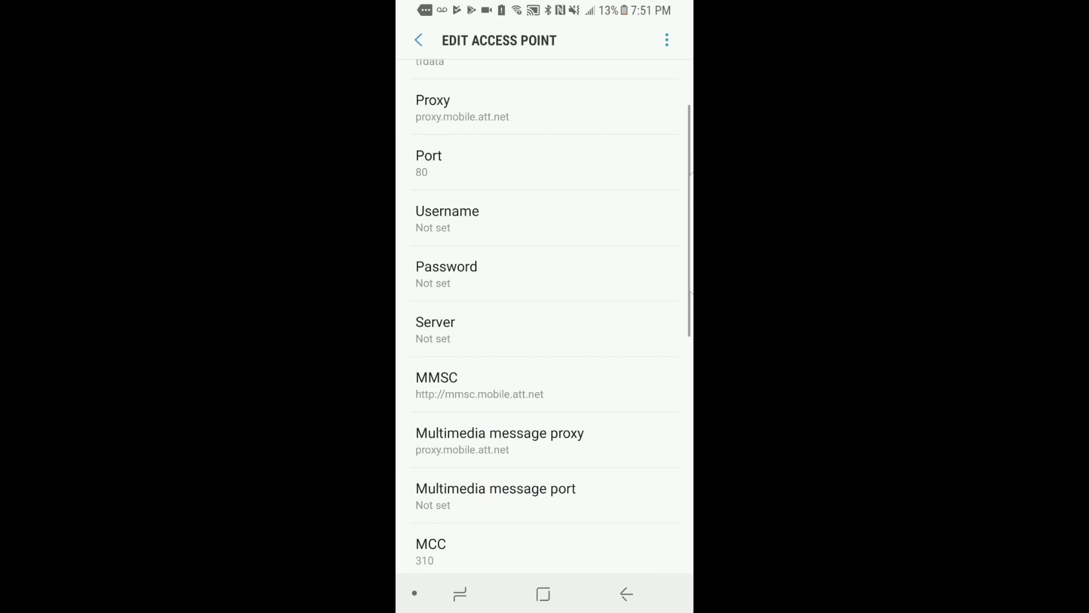
Set the multimedia message port to 80 and the MNC to 410
{"action": "scroll", "scroll_direction": "down", "scroll_amount": 3}
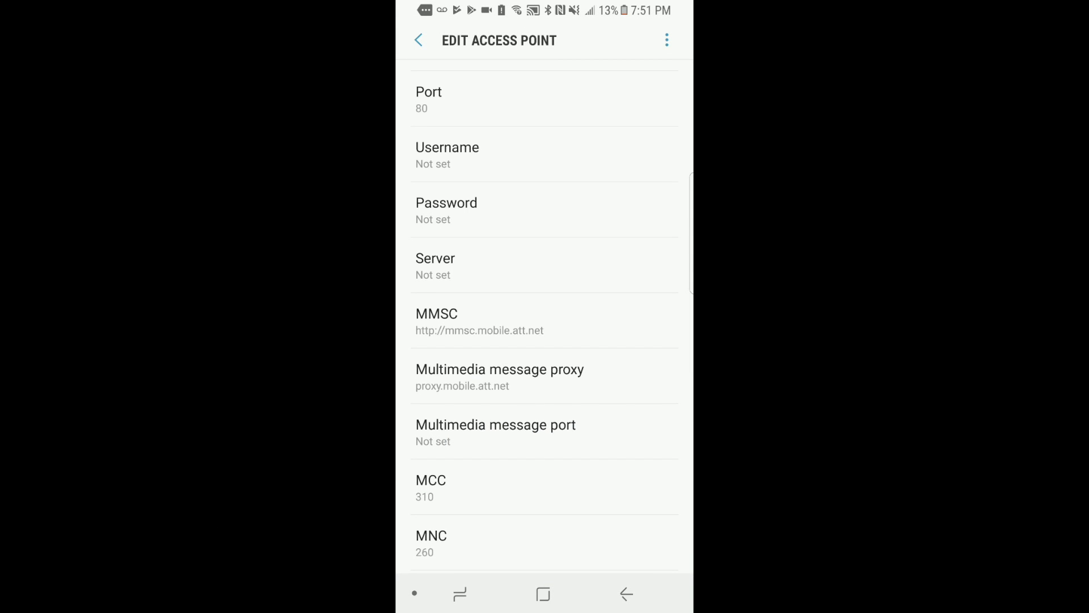
{"action": "left_click", "coordinate": [495, 425]}
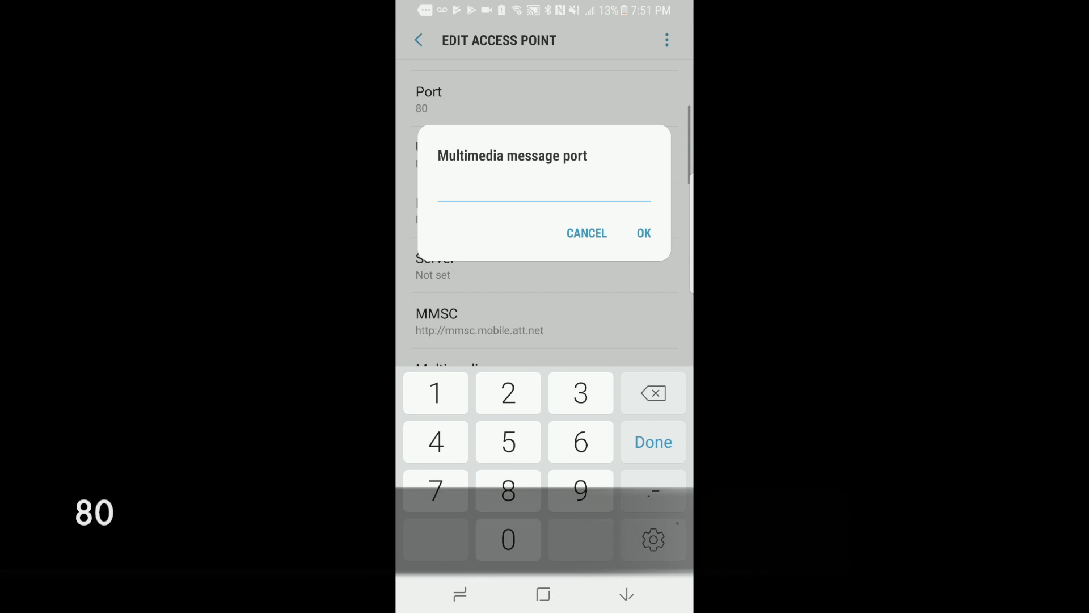
{"action": "type", "text": "80"}
{"action": "type", "text": "41"}
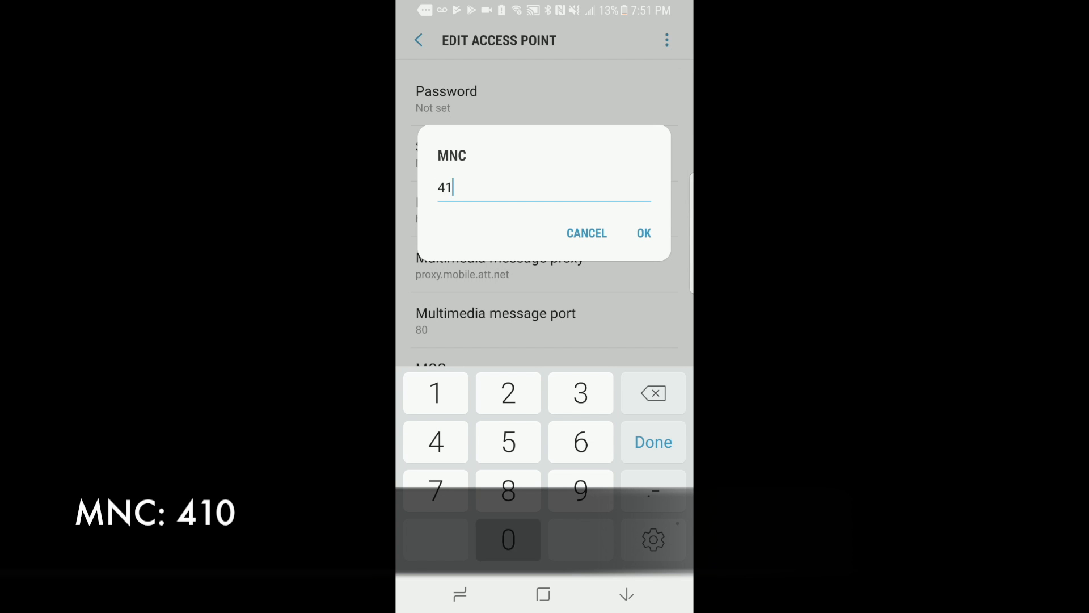
{"action": "left_click", "coordinate": [644, 234]}
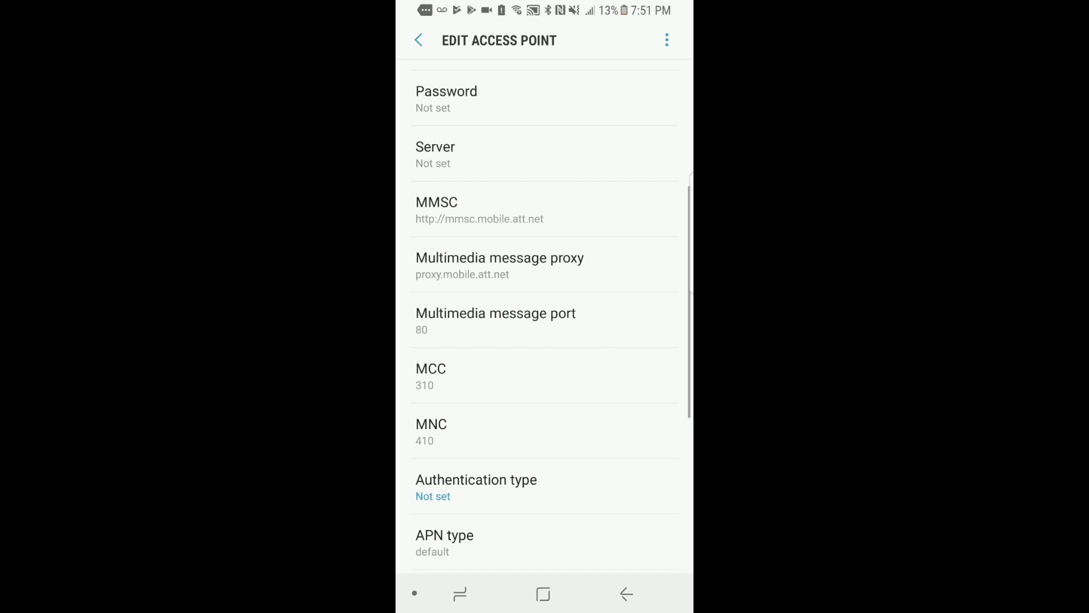
{"action": "scroll", "scroll_direction": "down", "scroll_amount": 3}
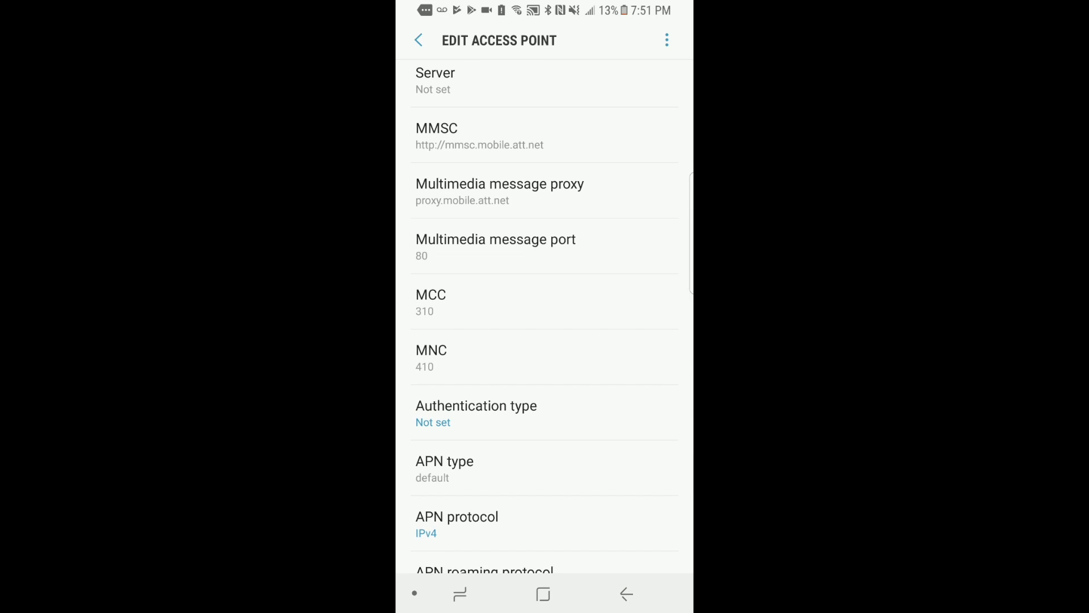
Choose PAP as the authentication type
{"action": "left_click", "coordinate": [476, 413]}
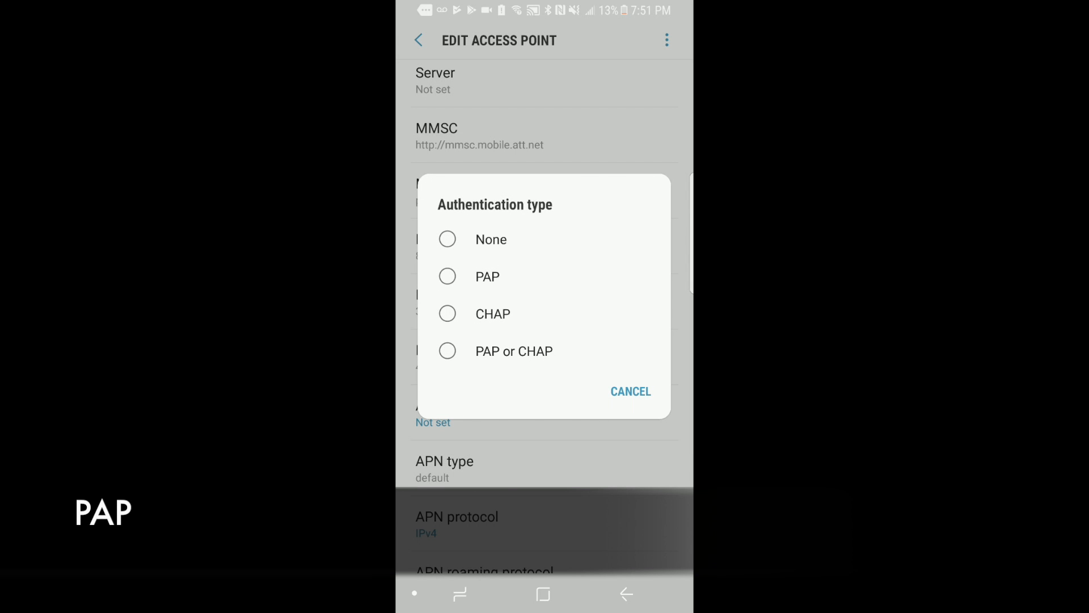
{"action": "left_click", "coordinate": [447, 276]}
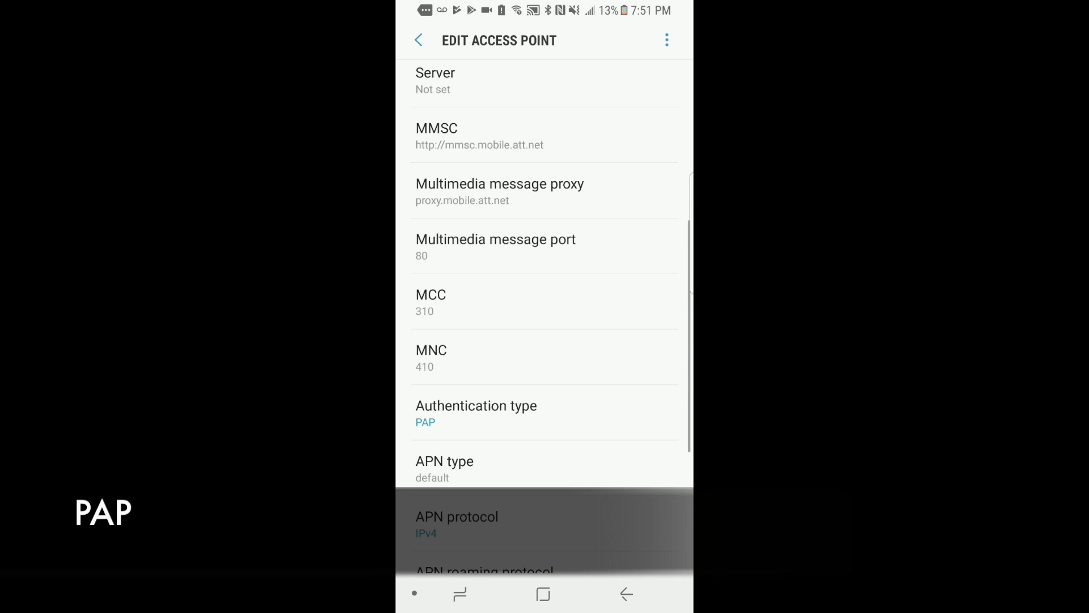
{"action": "scroll", "scroll_direction": "down", "scroll_amount": 3}
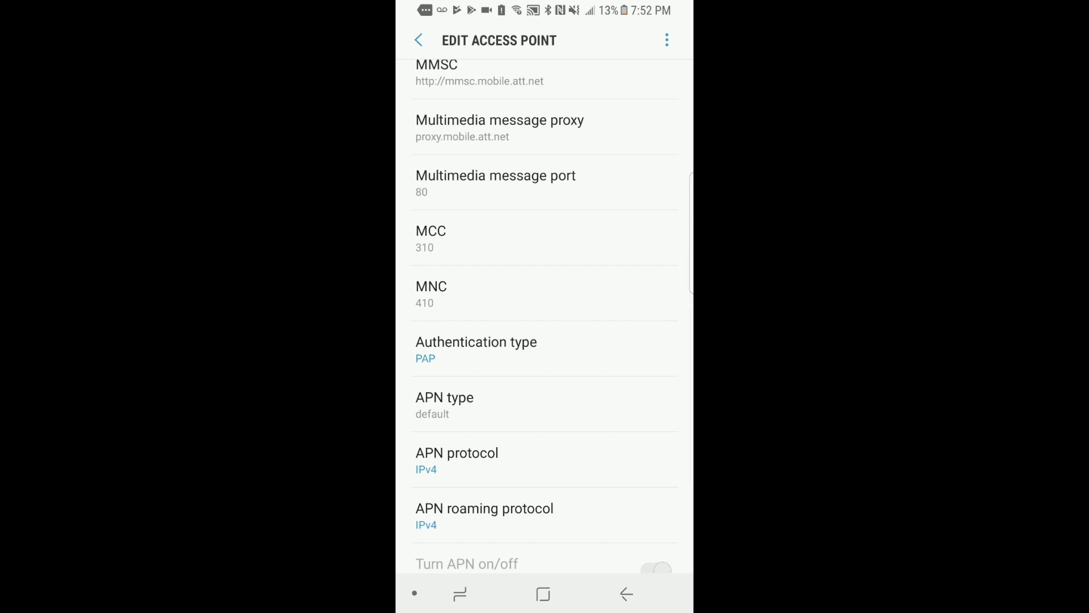
Extend the APN type to default,mms,supl,hipri
{"action": "left_click", "coordinate": [444, 404]}
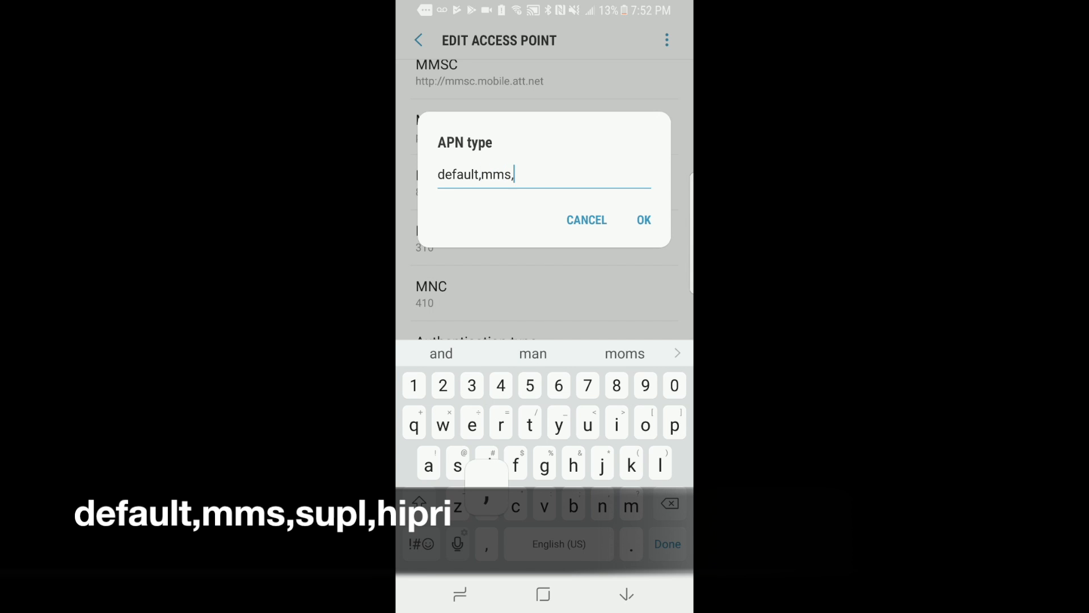
{"action": "type", "text": "supl"}
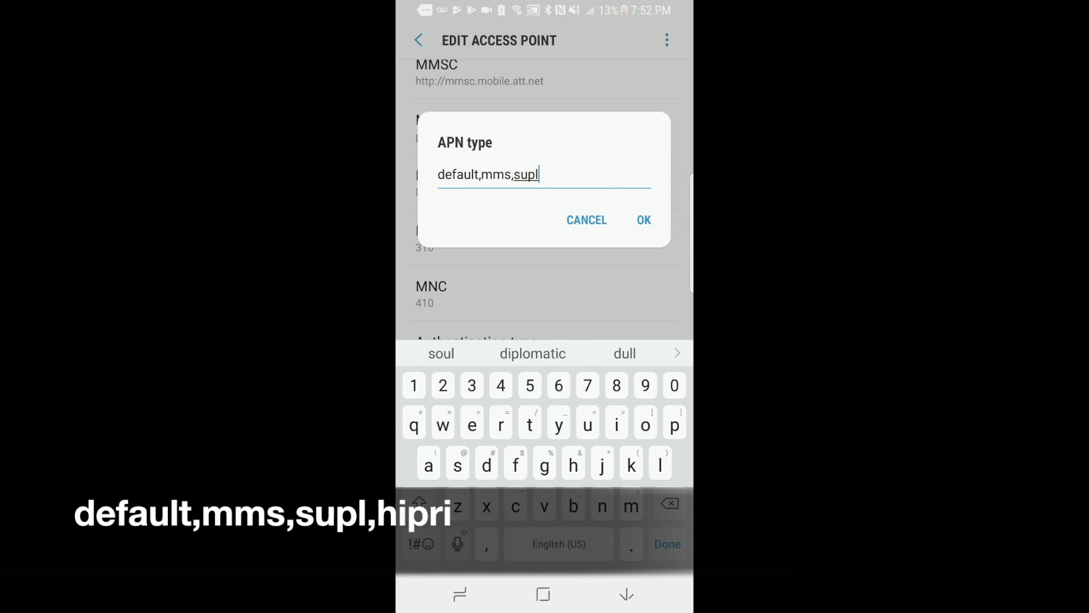
{"action": "type", "text": ",hipri"}
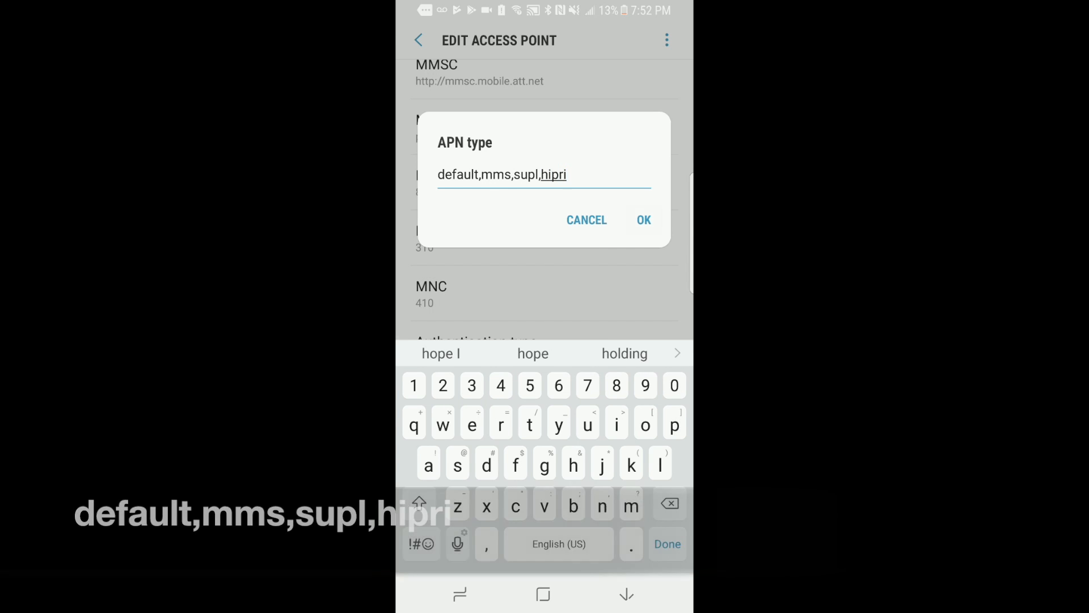
{"action": "left_click", "coordinate": [644, 220]}
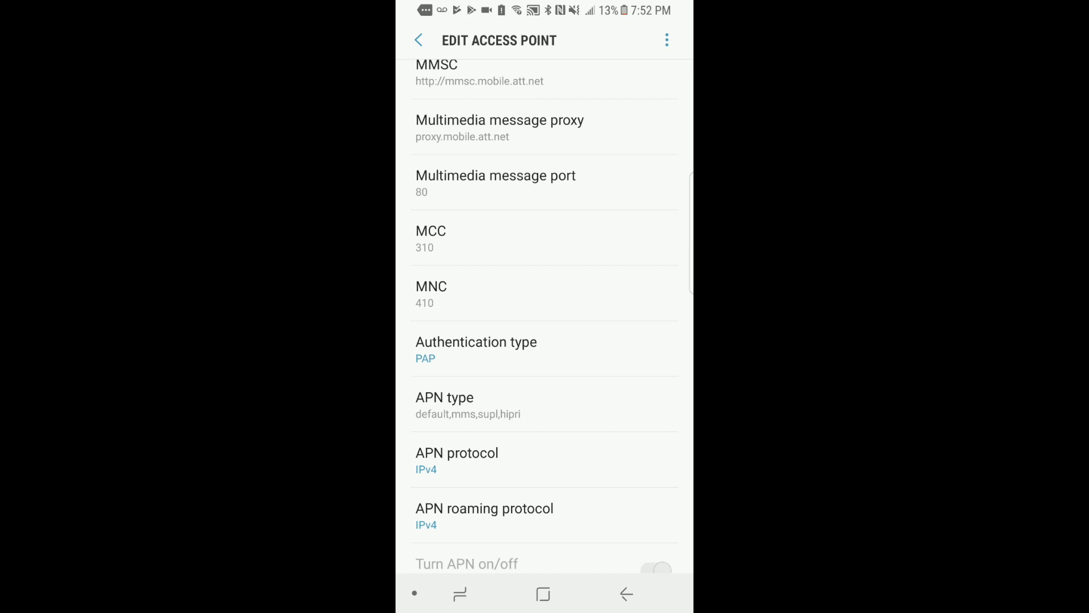
{"action": "scroll", "scroll_direction": "down", "scroll_amount": 3}
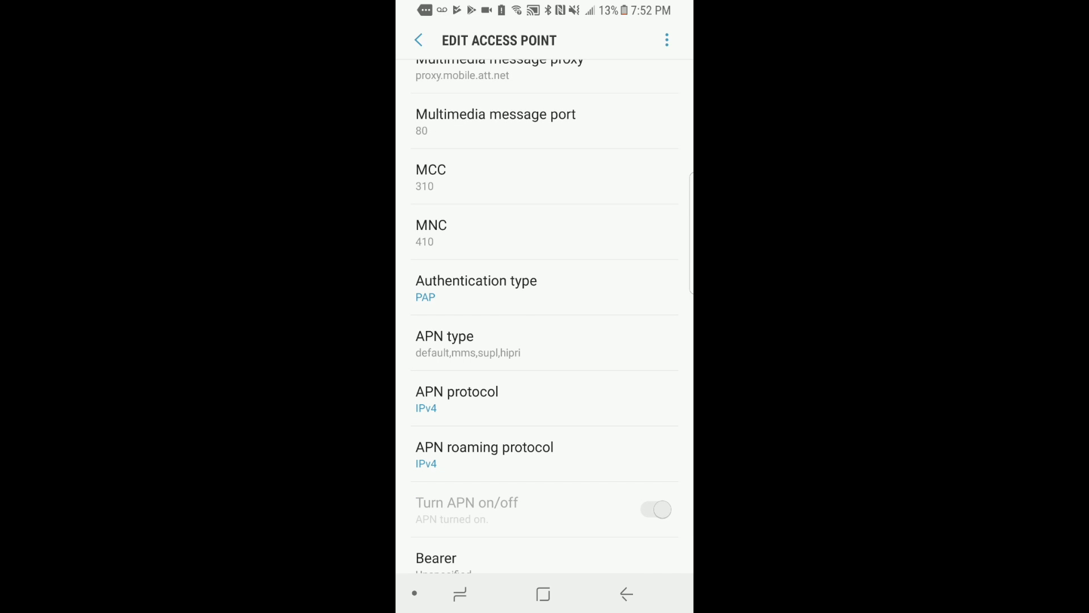
{"action": "left_click", "coordinate": [456, 400]}
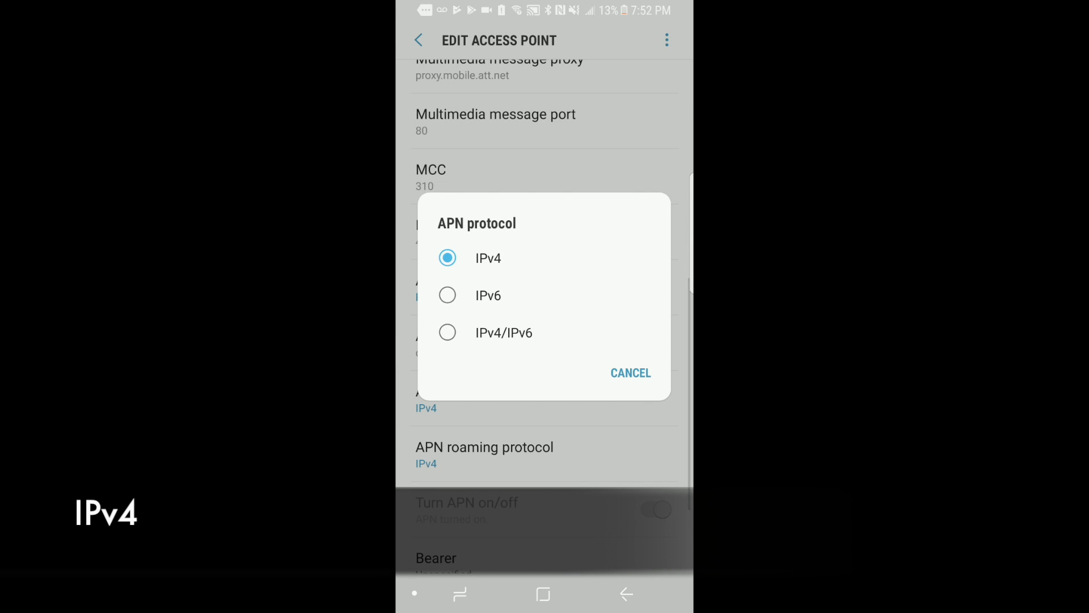
{"action": "left_click", "coordinate": [631, 372]}
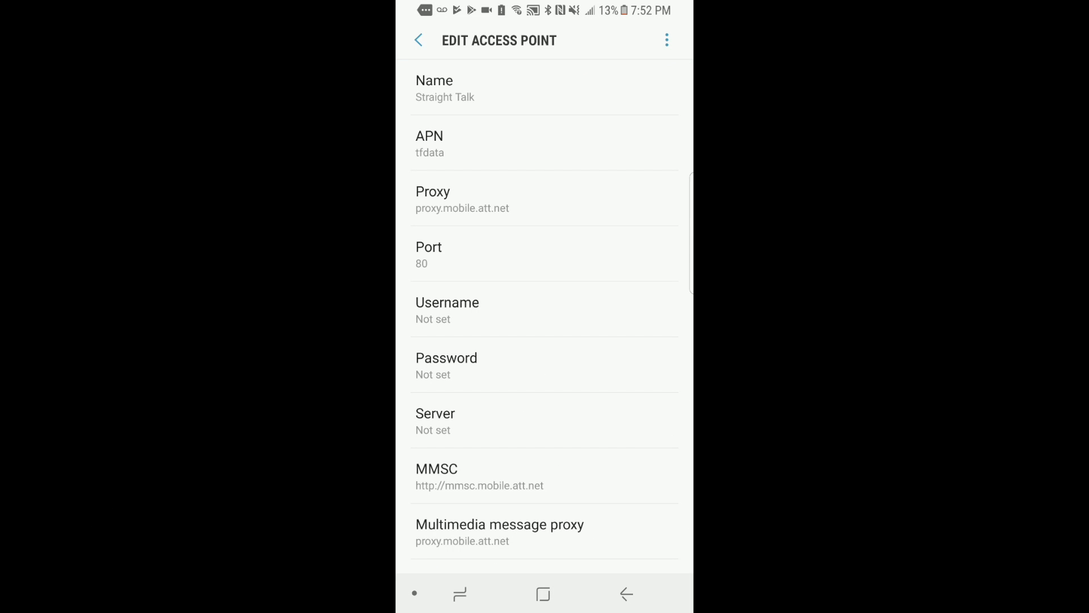
Save the Straight Talk access point from the menu and return to the home screen
{"action": "left_click", "coordinate": [666, 41]}
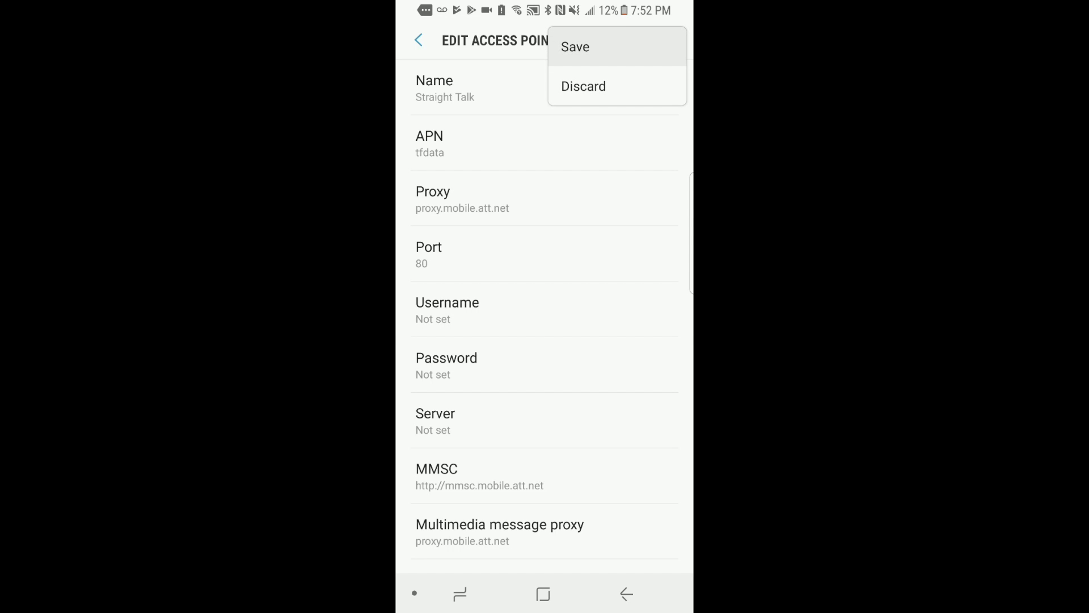
{"action": "left_click", "coordinate": [583, 87]}
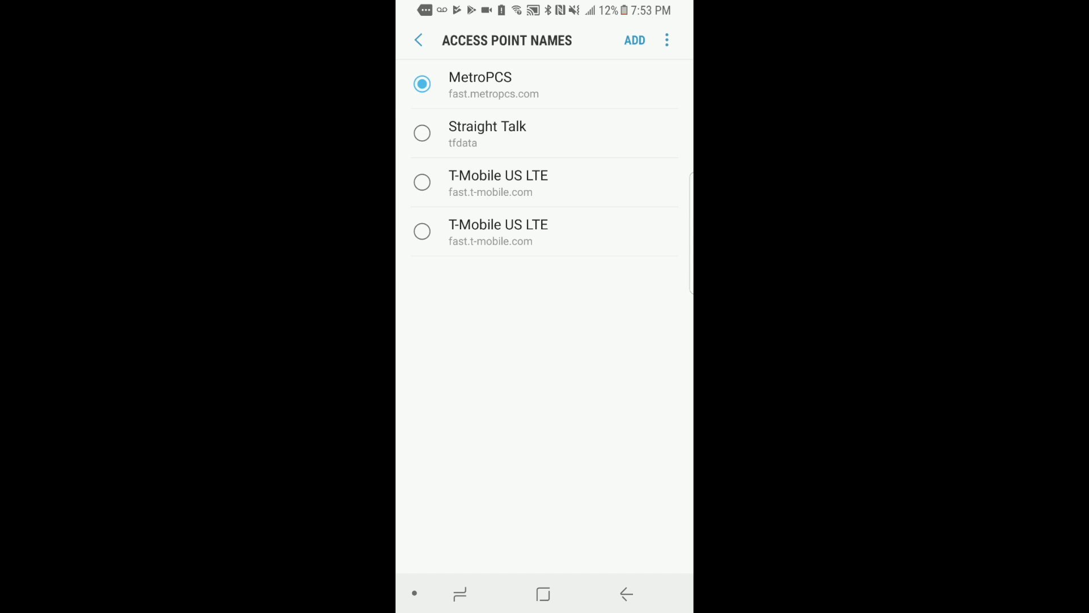
{"action": "left_click", "coordinate": [422, 133]}
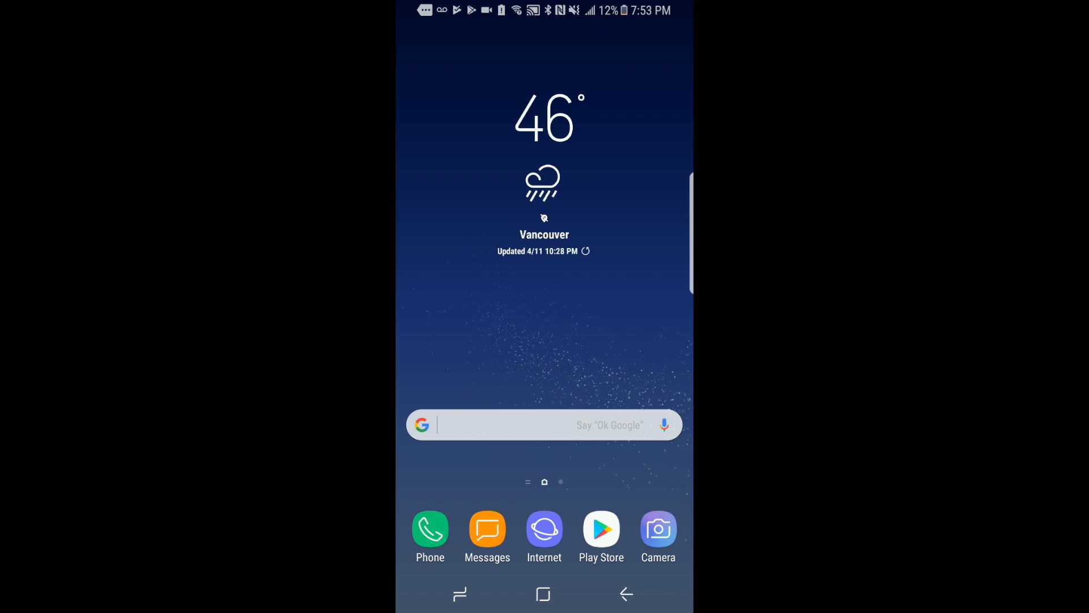
Reach the home page holding the T-Mobile, AZ Screen Recorder and Mobizen shortcuts
{"action": "scroll", "scroll_direction": "left", "scroll_amount": 3}
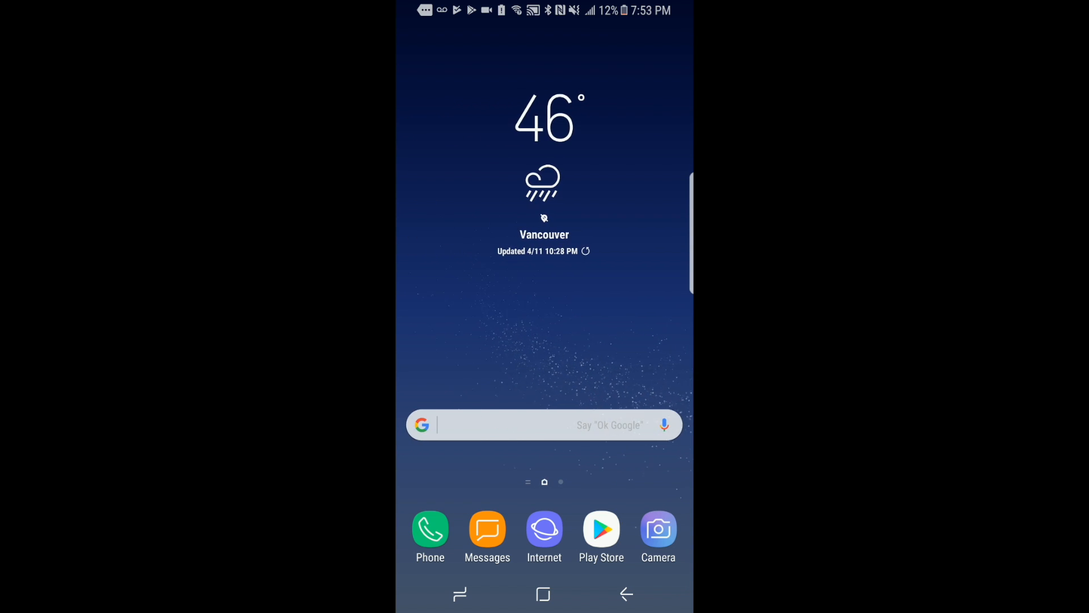
{"action": "scroll", "scroll_direction": "up", "scroll_amount": 3}
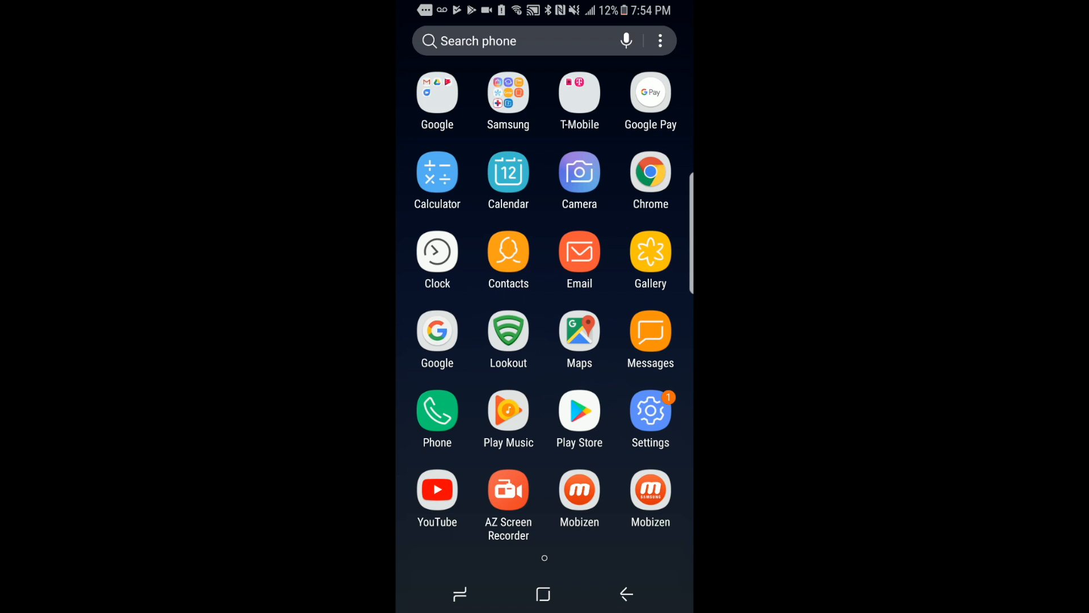
{"action": "left_click", "coordinate": [543, 595]}
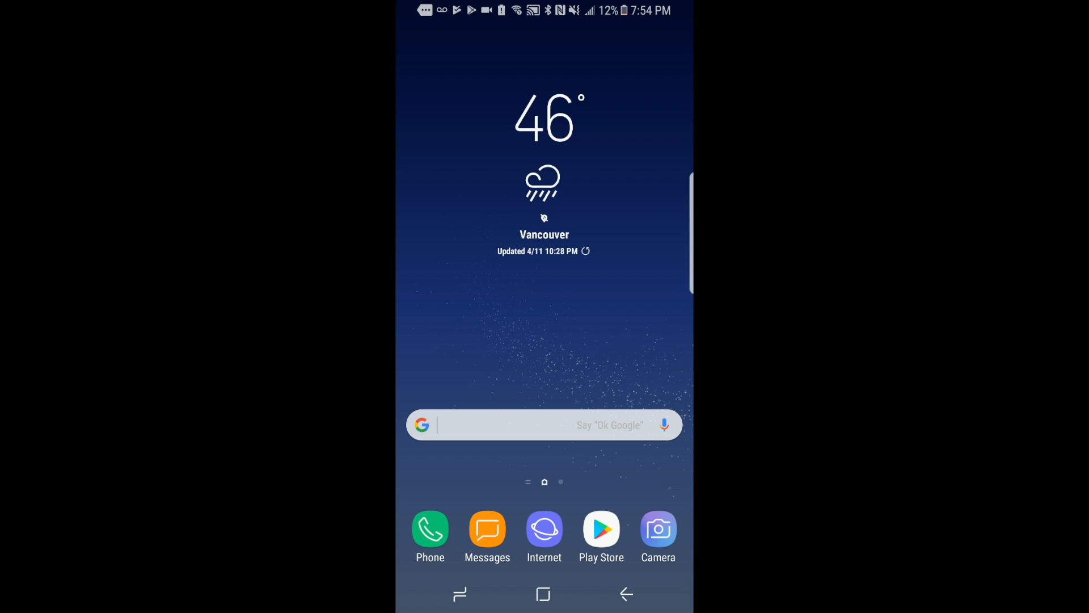
{"action": "scroll", "scroll_direction": "left", "scroll_amount": 3}
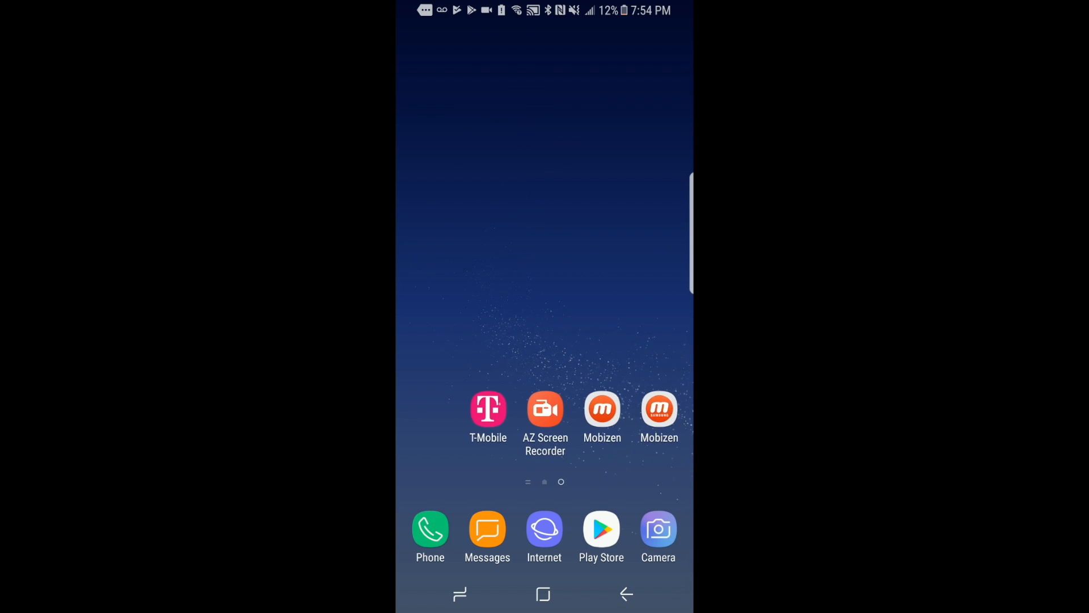